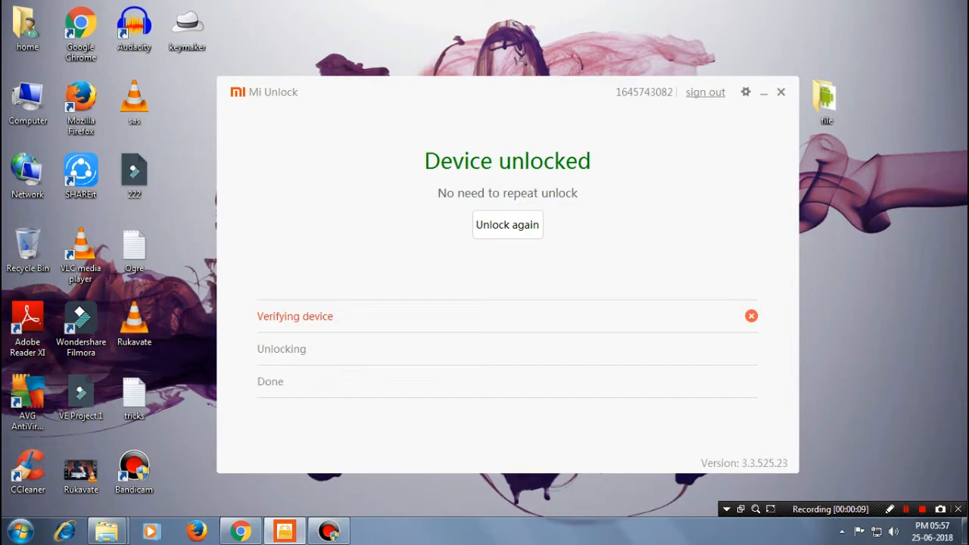
Move from Mi Unlock's 'Device unlocked' screen to the mirrored phone's App Inspector
{"action": "left_click", "coordinate": [780, 92]}
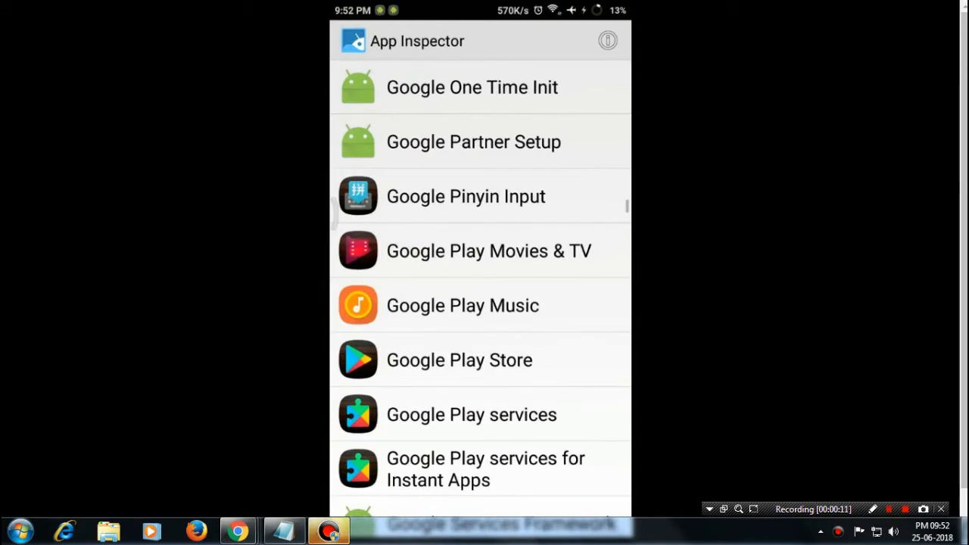
Scroll App Inspector down to Google Play Music and open its package details
{"action": "scroll", "scroll_direction": "down", "scroll_amount": 3}
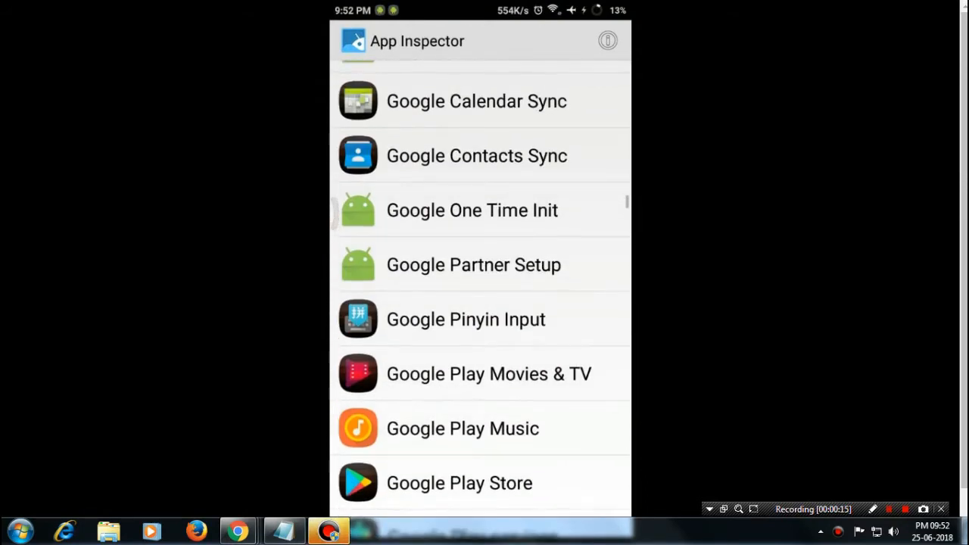
{"action": "scroll", "scroll_direction": "down", "scroll_amount": 3}
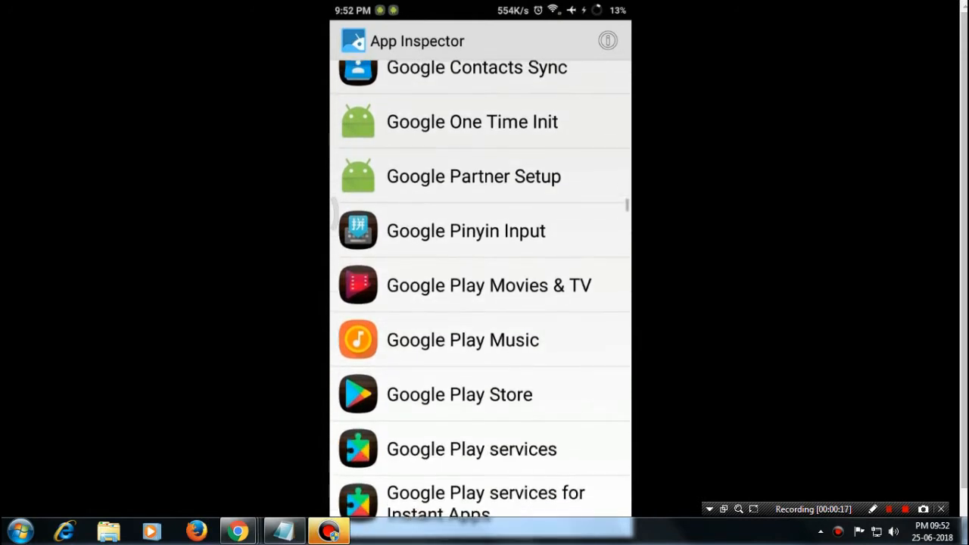
{"action": "left_click", "coordinate": [463, 339]}
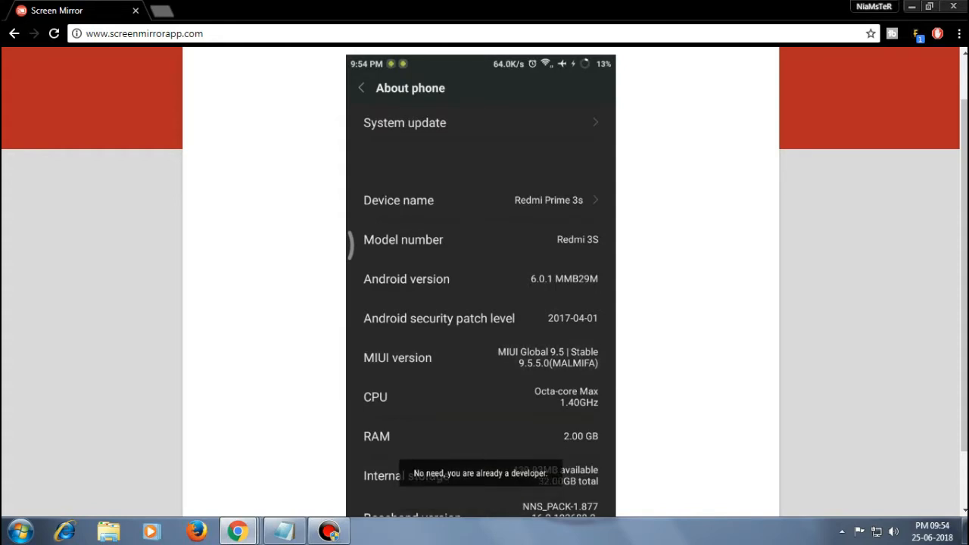
Return to Settings, scroll to Developer options, and switch USB debugging on
{"action": "left_click", "coordinate": [361, 88]}
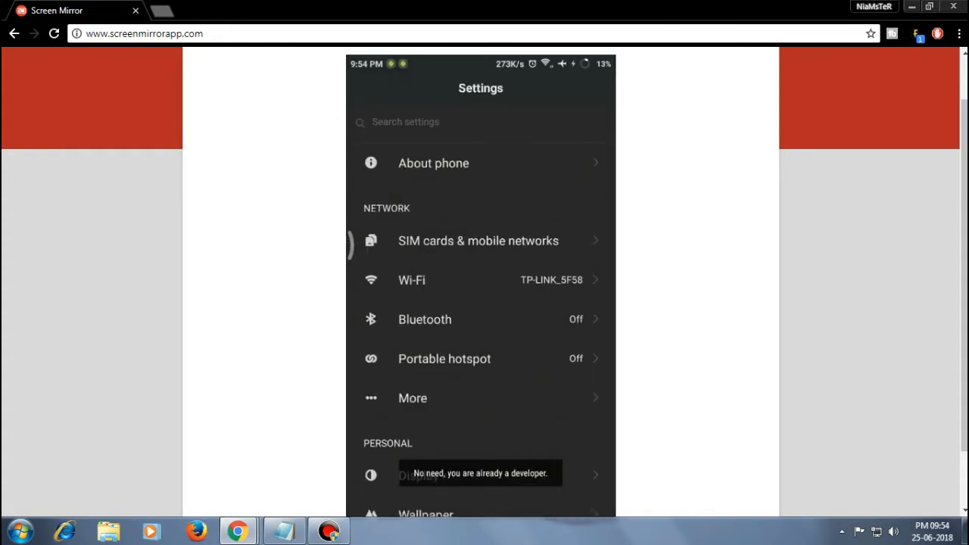
{"action": "scroll", "scroll_direction": "down", "scroll_amount": 3}
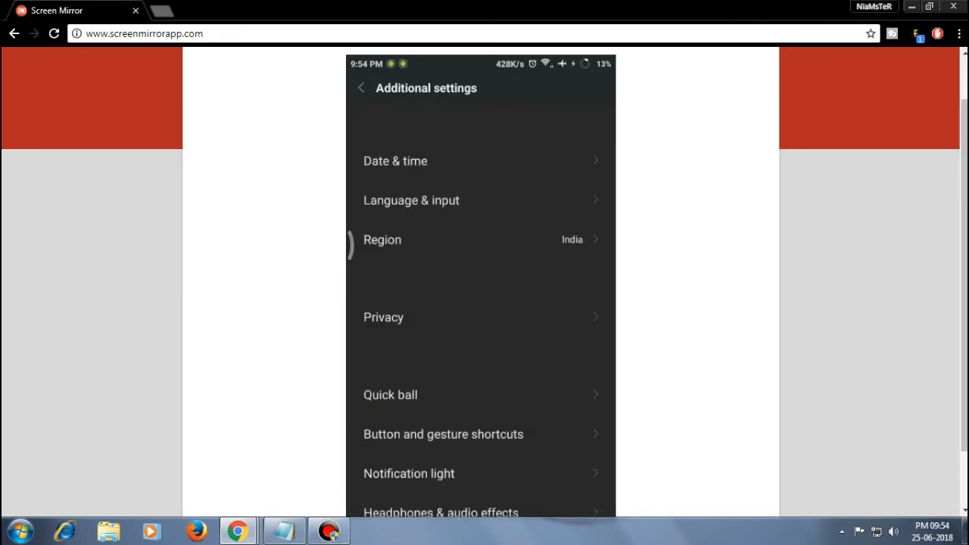
{"action": "scroll", "scroll_direction": "down", "scroll_amount": 3}
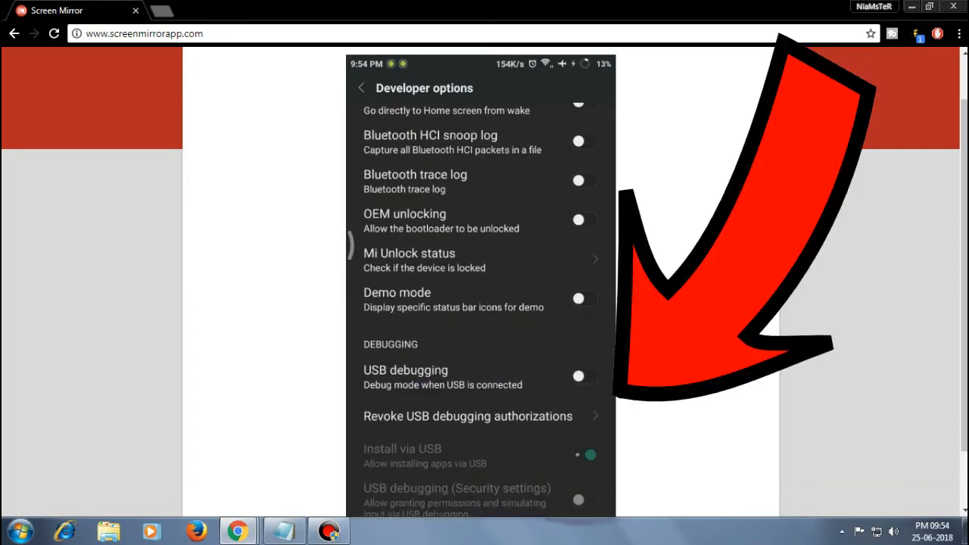
{"action": "left_click", "coordinate": [583, 376]}
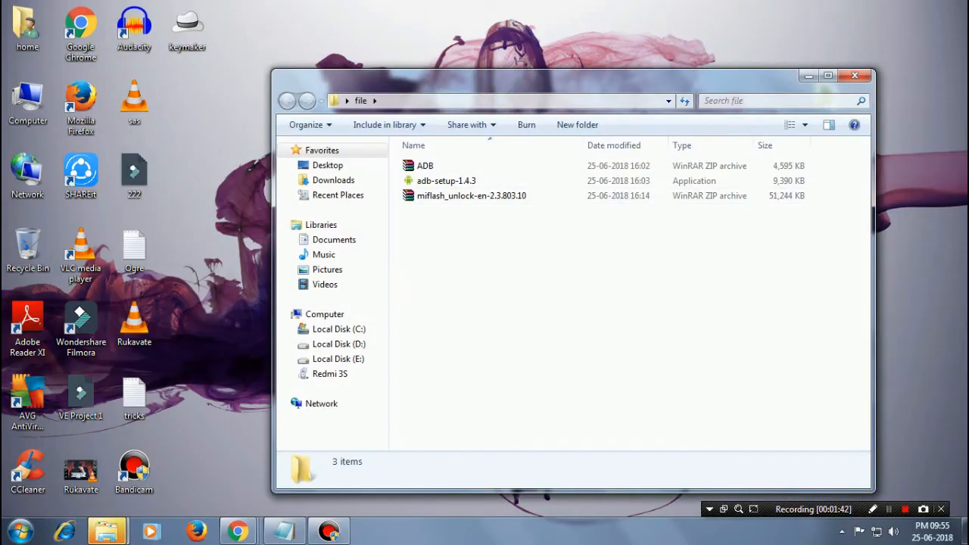
Open the ADB archive to extract the adb and fastboot tools
{"action": "right_click", "coordinate": [425, 165]}
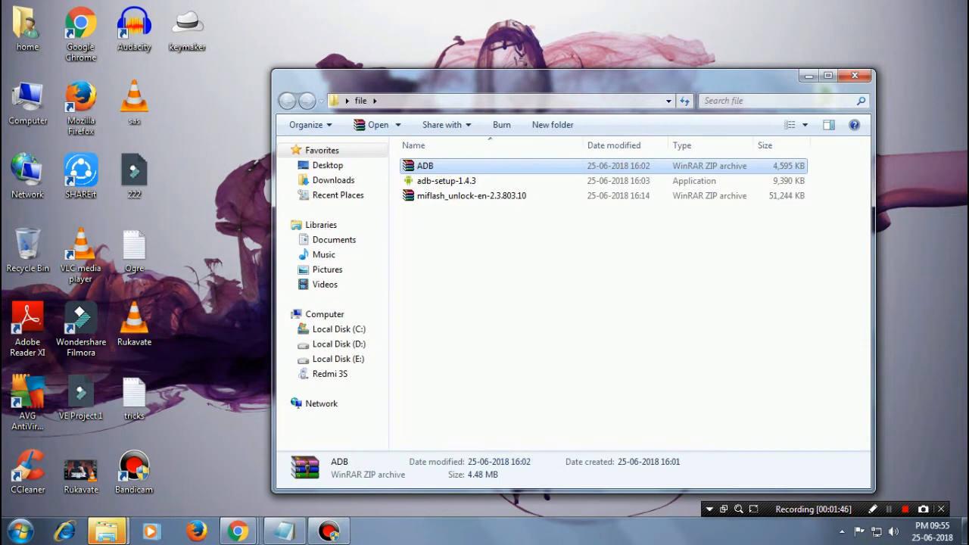
{"action": "double_click", "coordinate": [425, 166]}
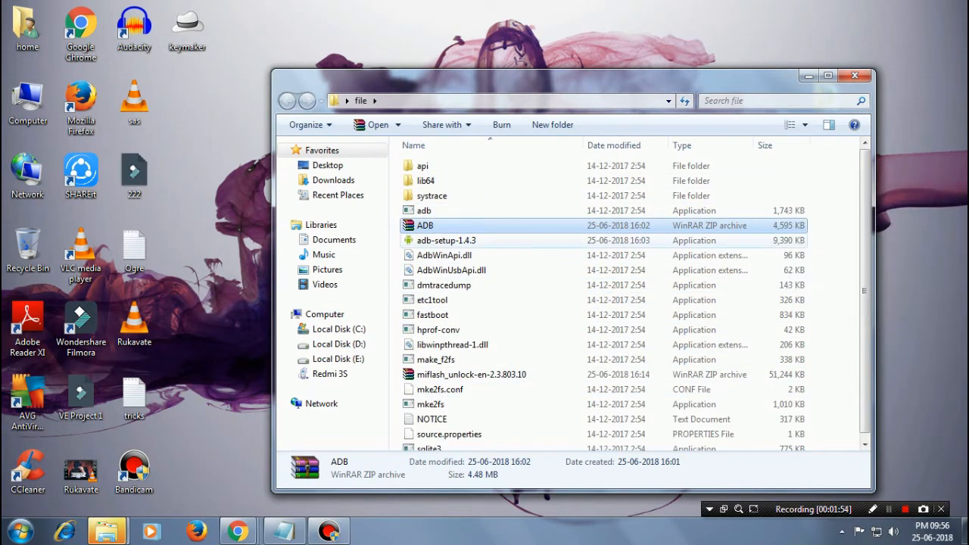
{"action": "mouse_move", "coordinate": [447, 240]}
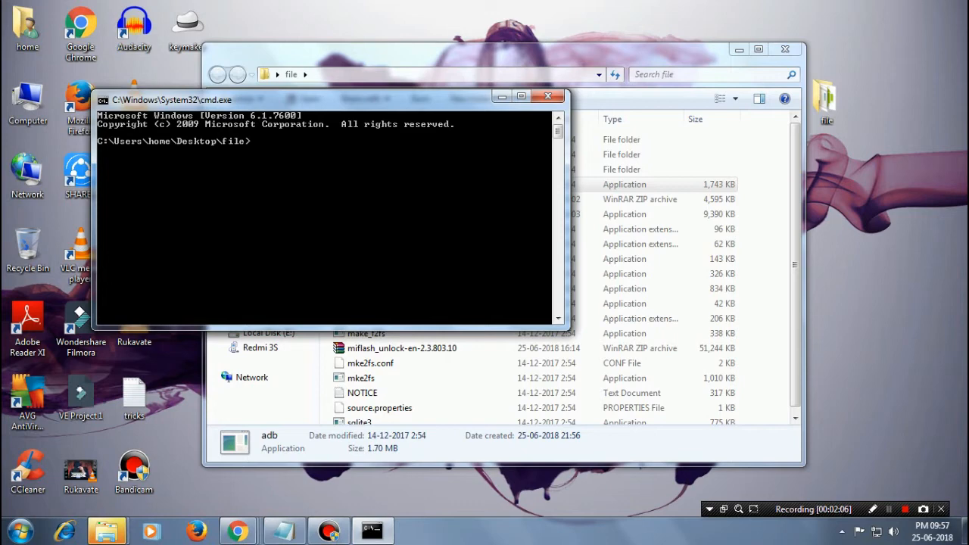
Run 'adb devices' and 'adb shell', showing the phone as unauthorized
{"action": "type", "text": "adb devices"}
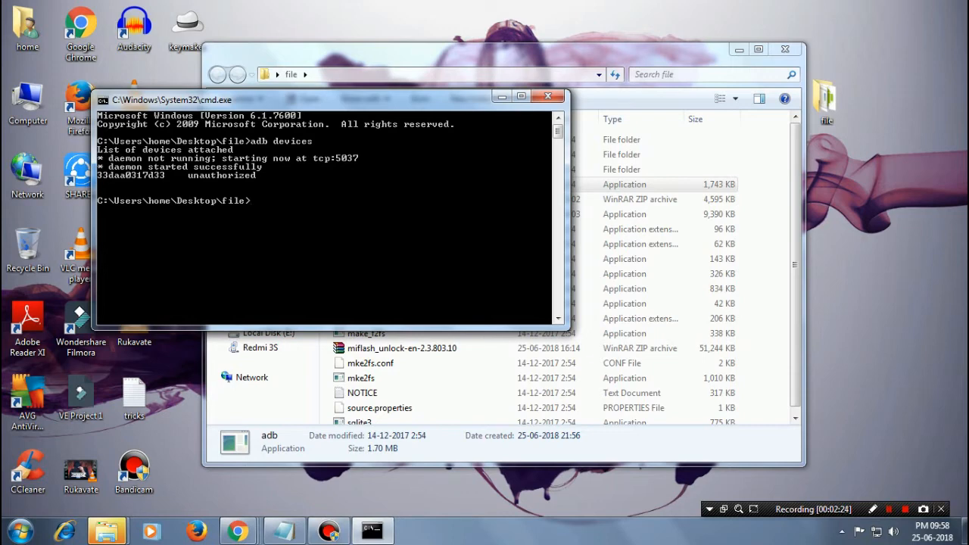
{"action": "type", "text": "adb shell"}
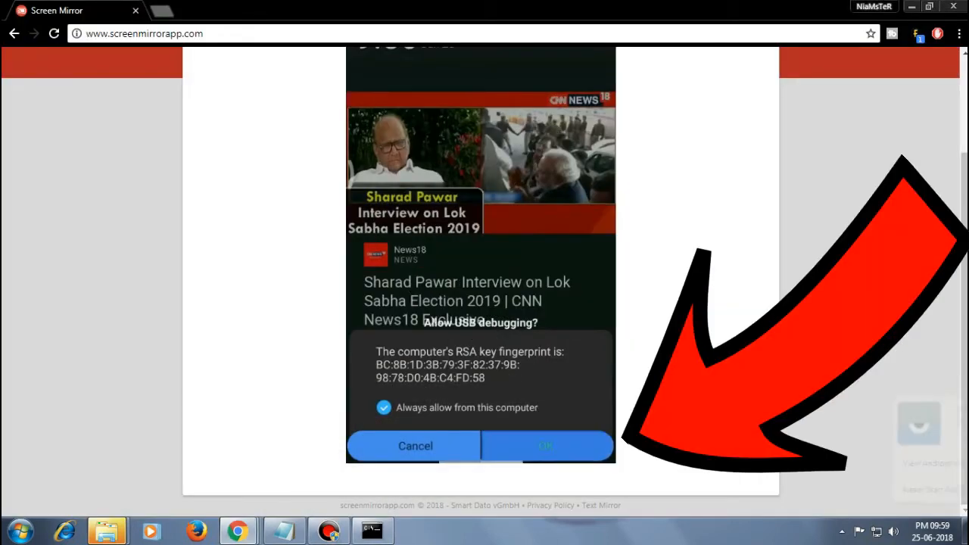
Approve the 'Allow USB debugging?' prompt for this computer on the phone
{"action": "left_click", "coordinate": [545, 445]}
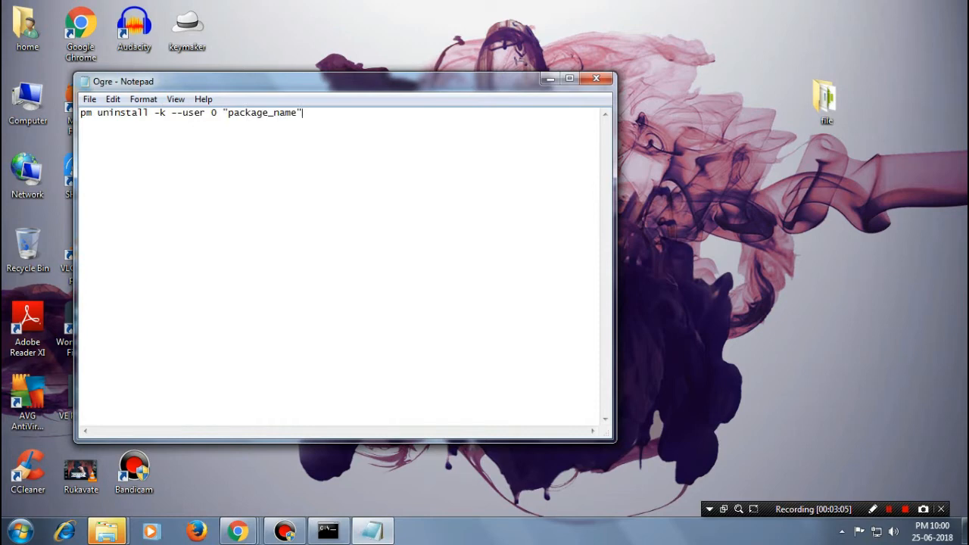
Add 'pm uninstall -k --user 0 com.google.android.music' to the notes and minimize Notepad
{"action": "key", "text": "enter"}
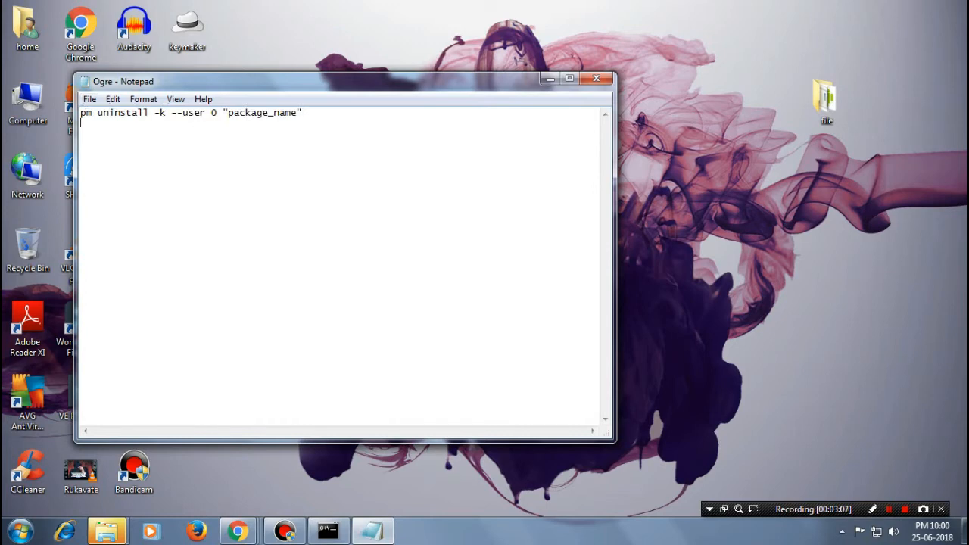
{"action": "type", "text": "pm uninstall -k --user 0 com.google.android.music"}
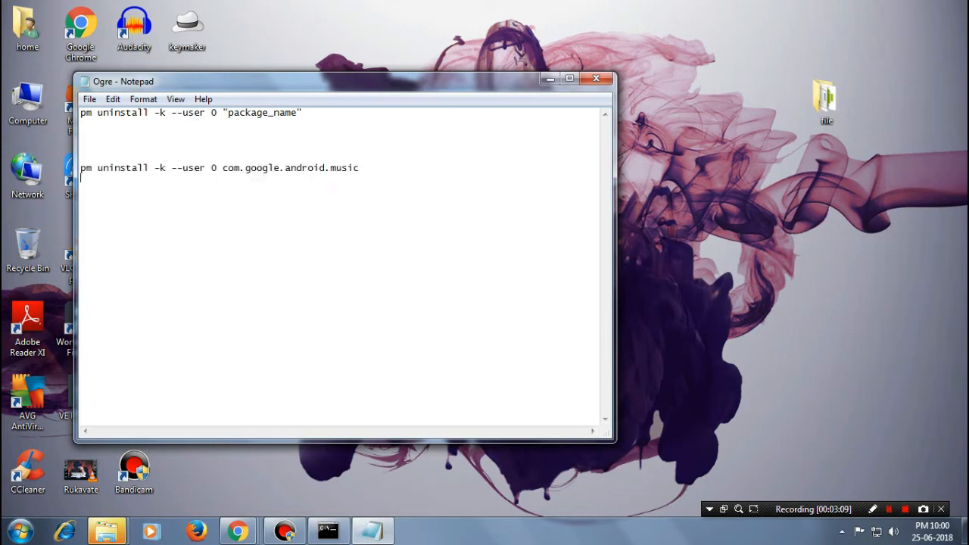
{"action": "double_click", "coordinate": [234, 167]}
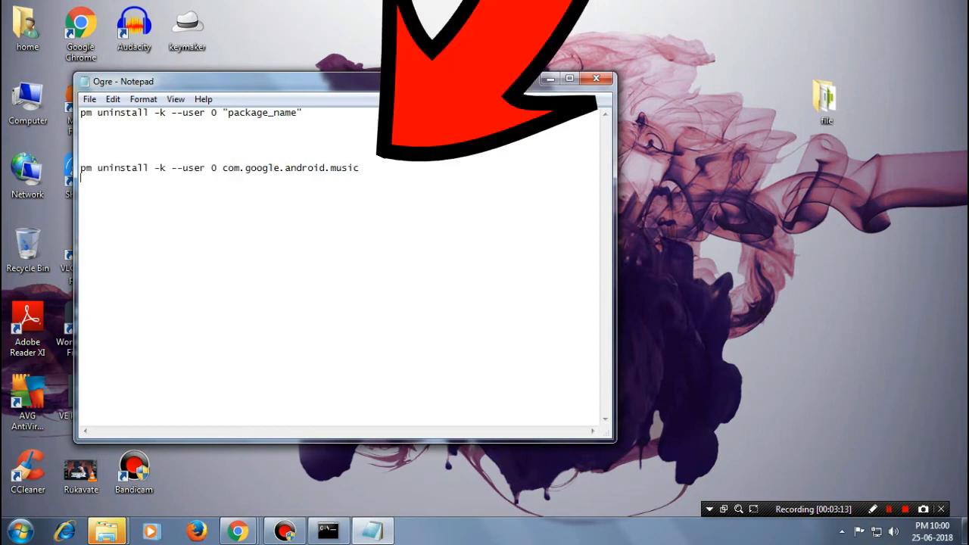
{"action": "left_click", "coordinate": [596, 78]}
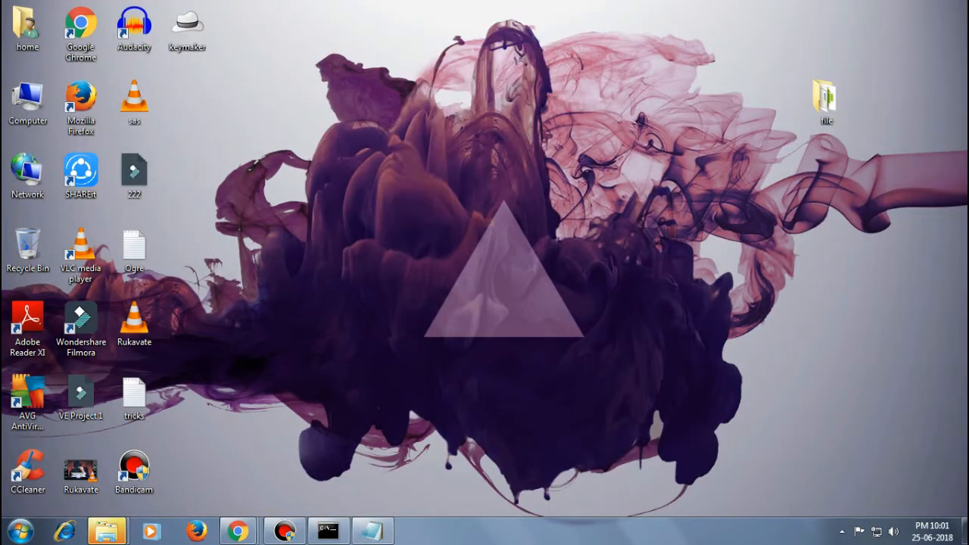
Restore the Command Prompt window from the taskbar
{"action": "left_click", "coordinate": [327, 530]}
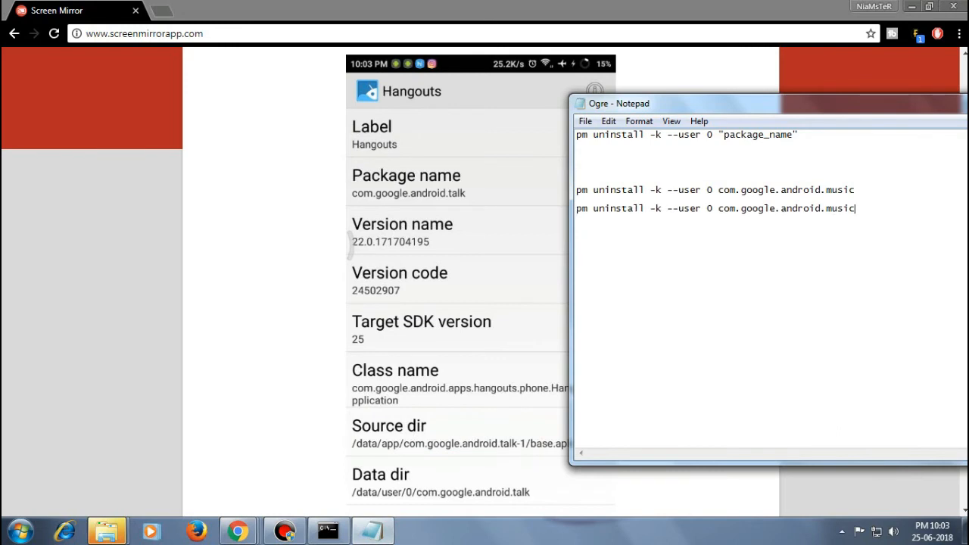
Edit the duplicated music line to end in 'talk', then select and copy it
{"action": "key", "text": "Backspace"}
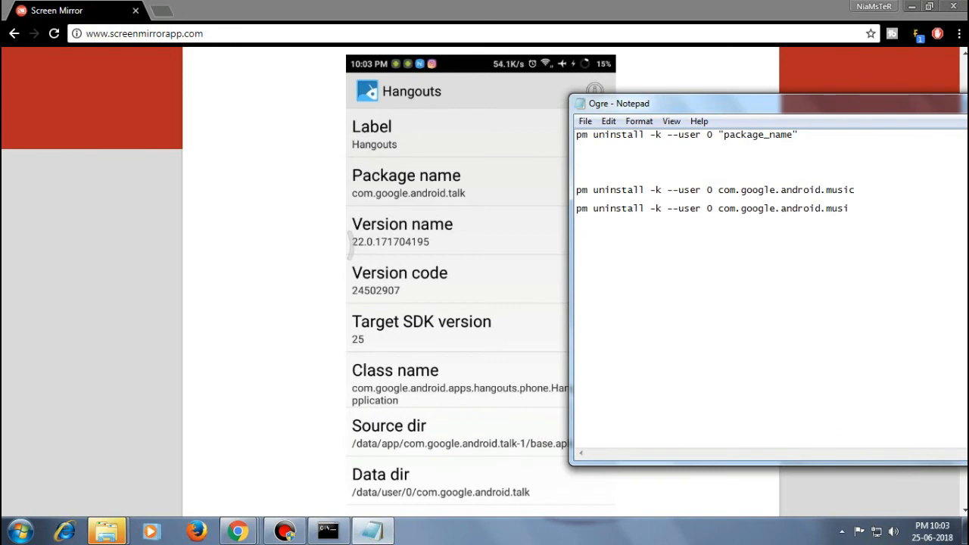
{"action": "key", "text": "BackSpace"}
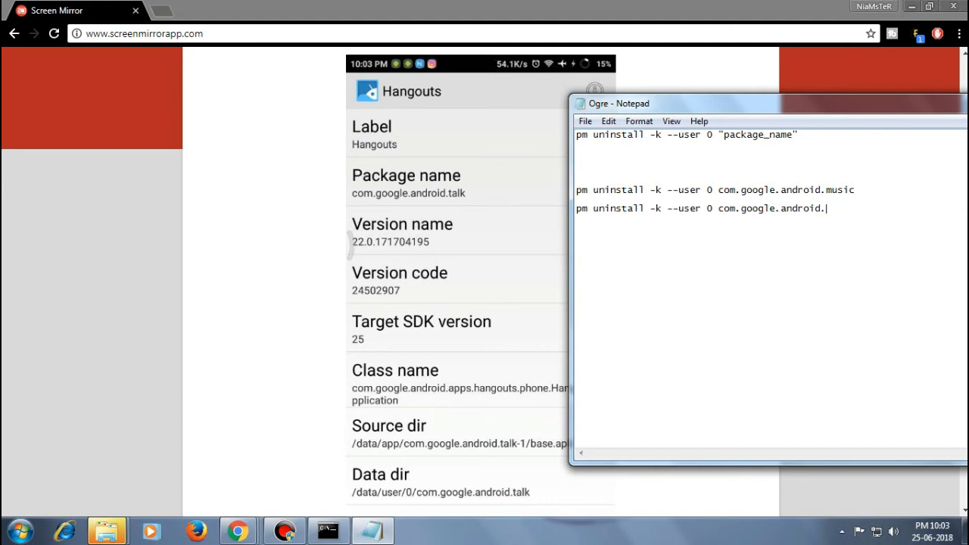
{"action": "type", "text": "TA"}
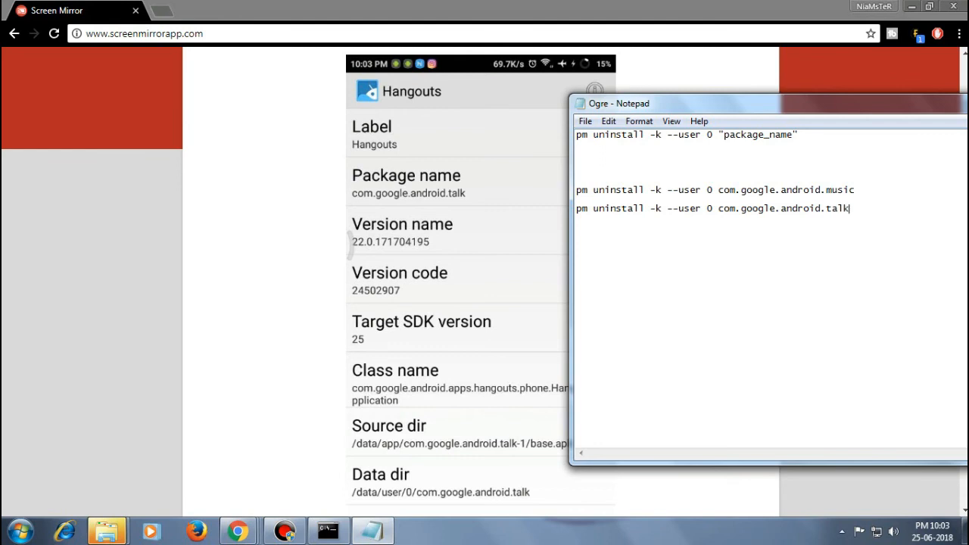
{"action": "triple_click", "coordinate": [712, 208]}
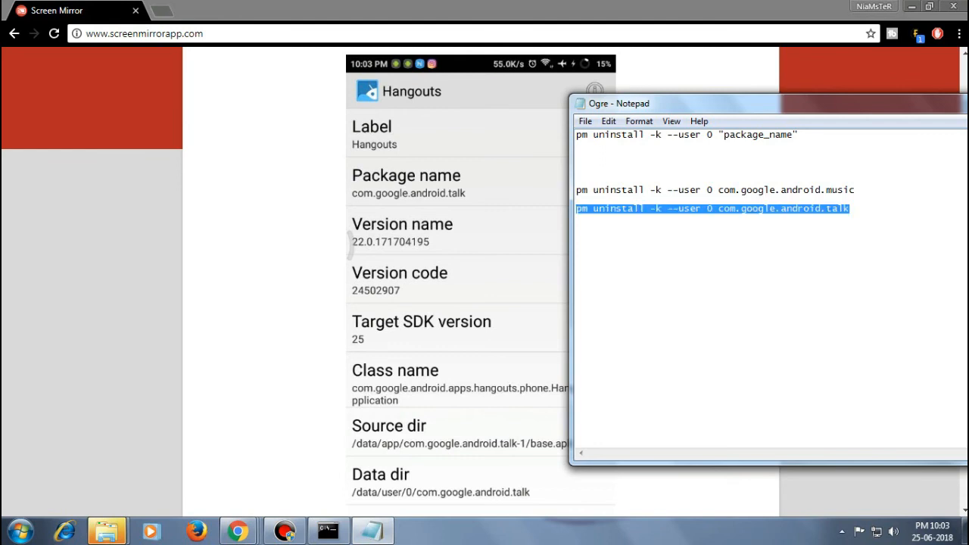
{"action": "right_click", "coordinate": [711, 208]}
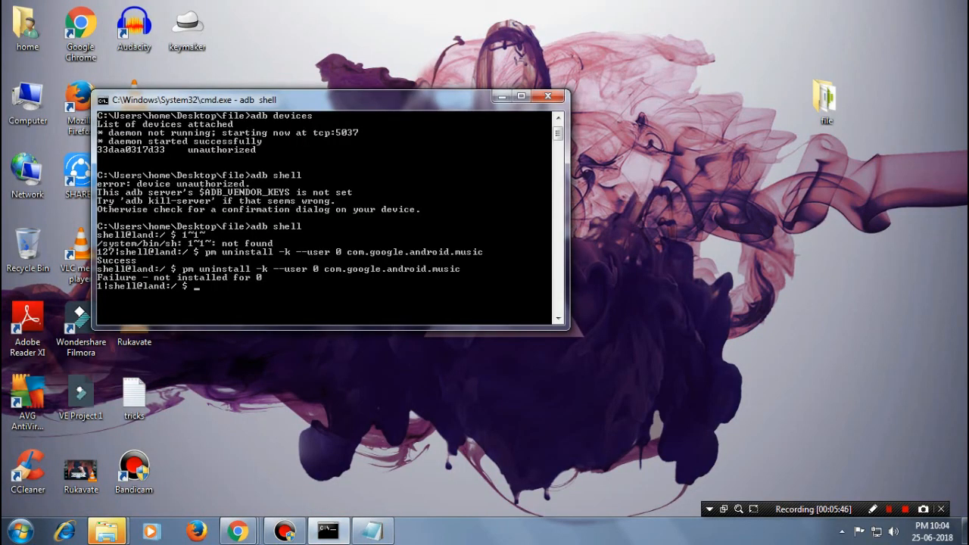
Enter 'pm uninstall -k --user 0 com.google.android.talk' at the adb shell prompt
{"action": "type", "text": "pm uninstall -k --user 0 com.google.android.talk"}
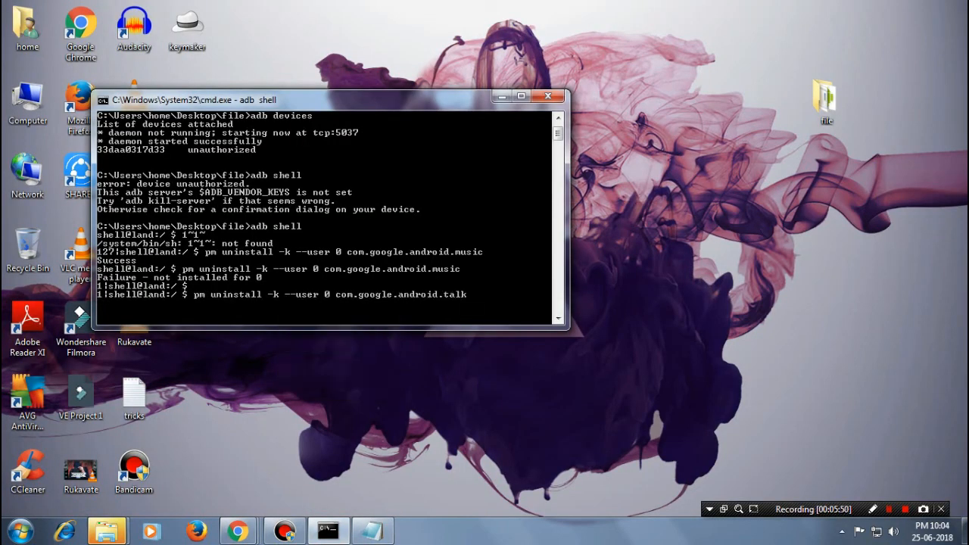